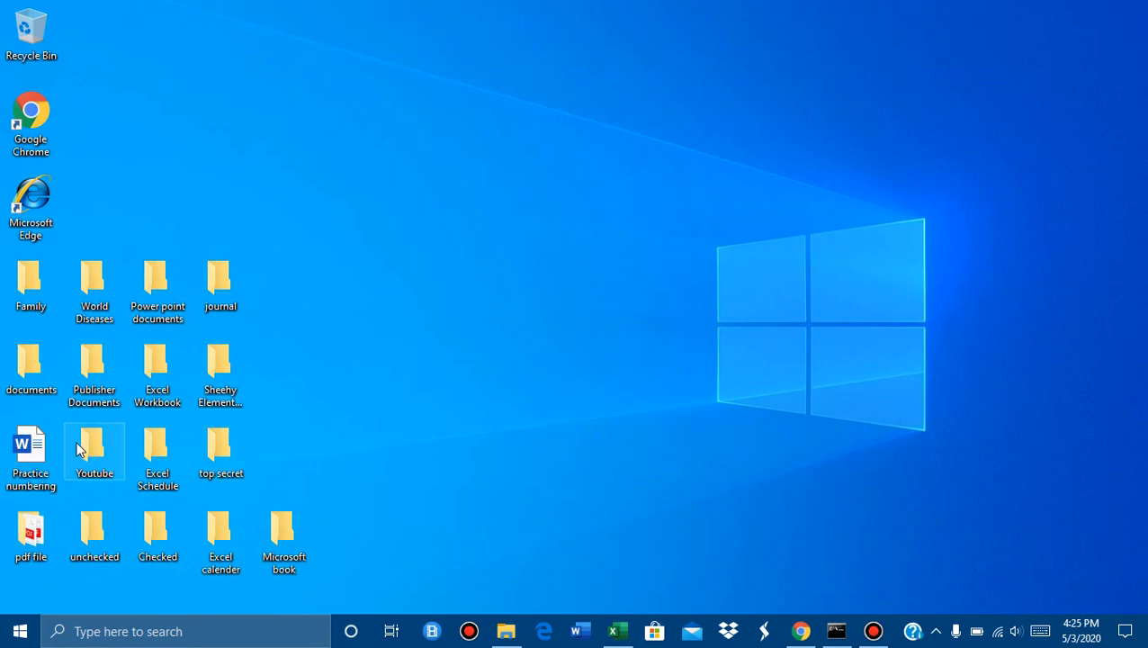
# Step: Number the nine tree names 1–9 in Practice numbering and reach Set Numbering Value
pyautogui.doubleClick(30, 450)
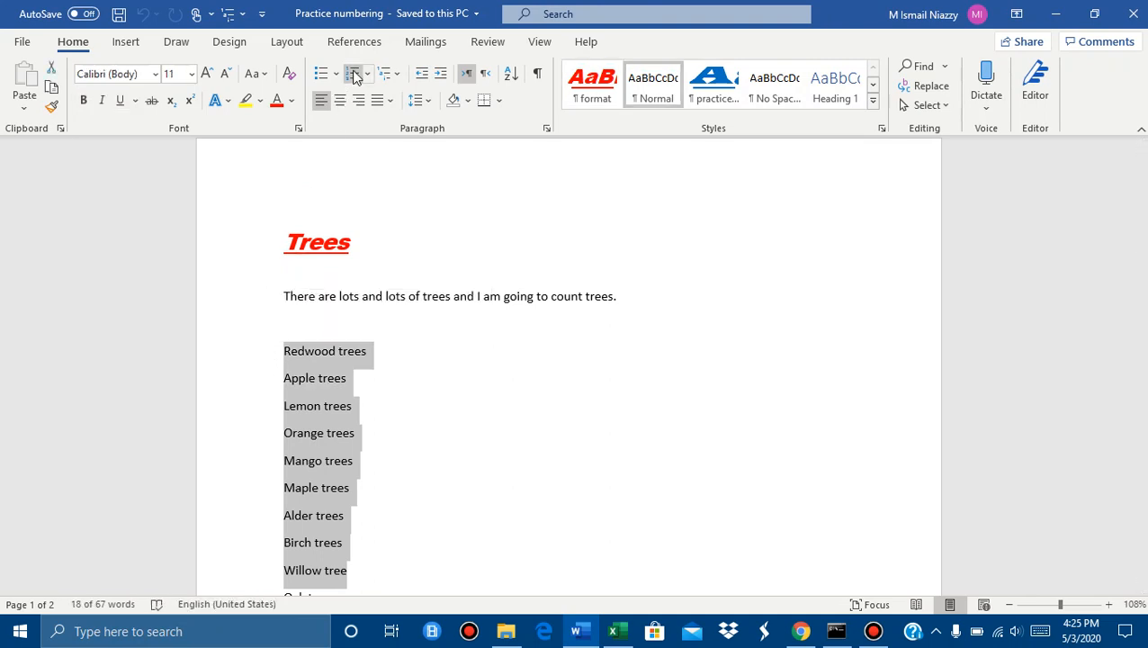
pyautogui.click(349, 74)
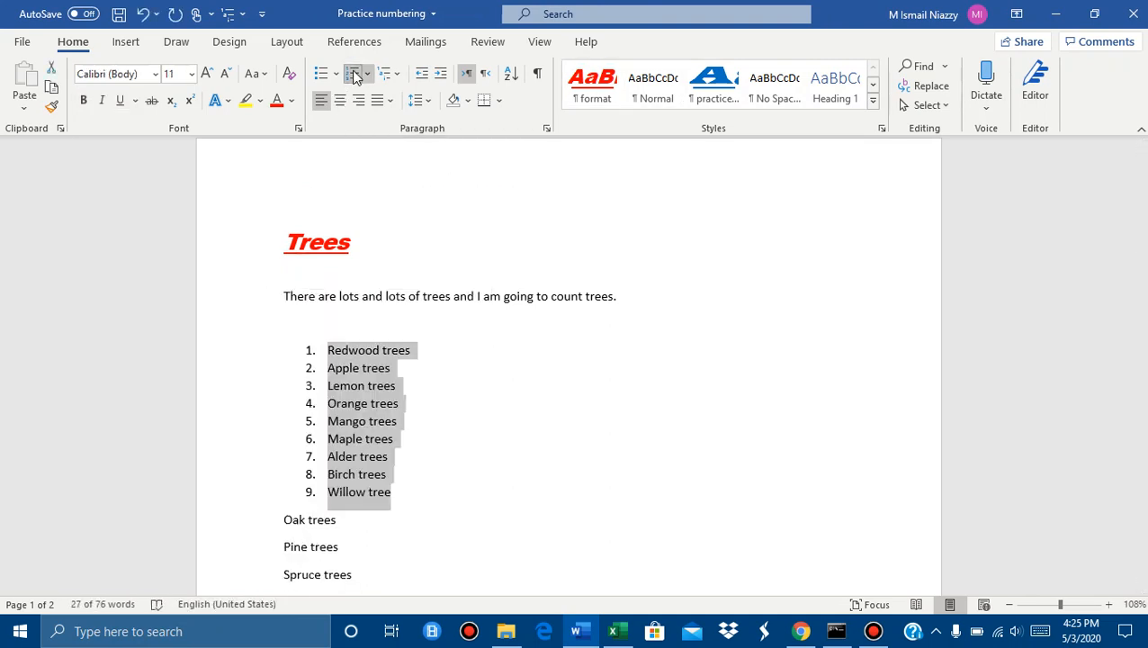
pyautogui.moveTo(352, 73)
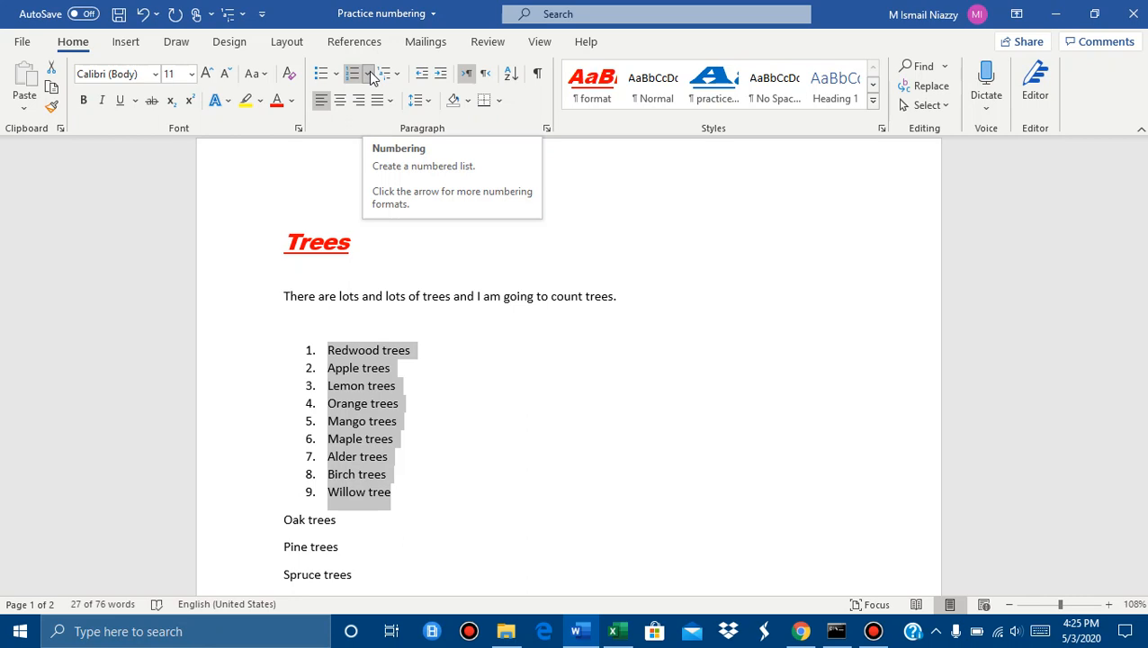
pyautogui.click(390, 74)
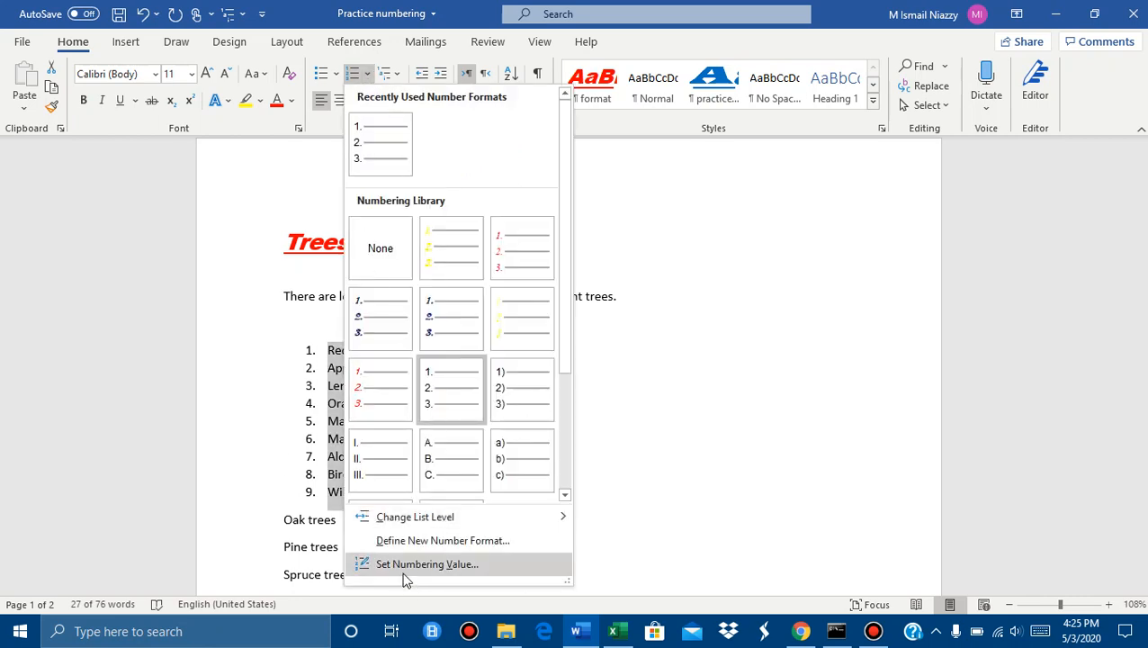
pyautogui.moveTo(400, 574)
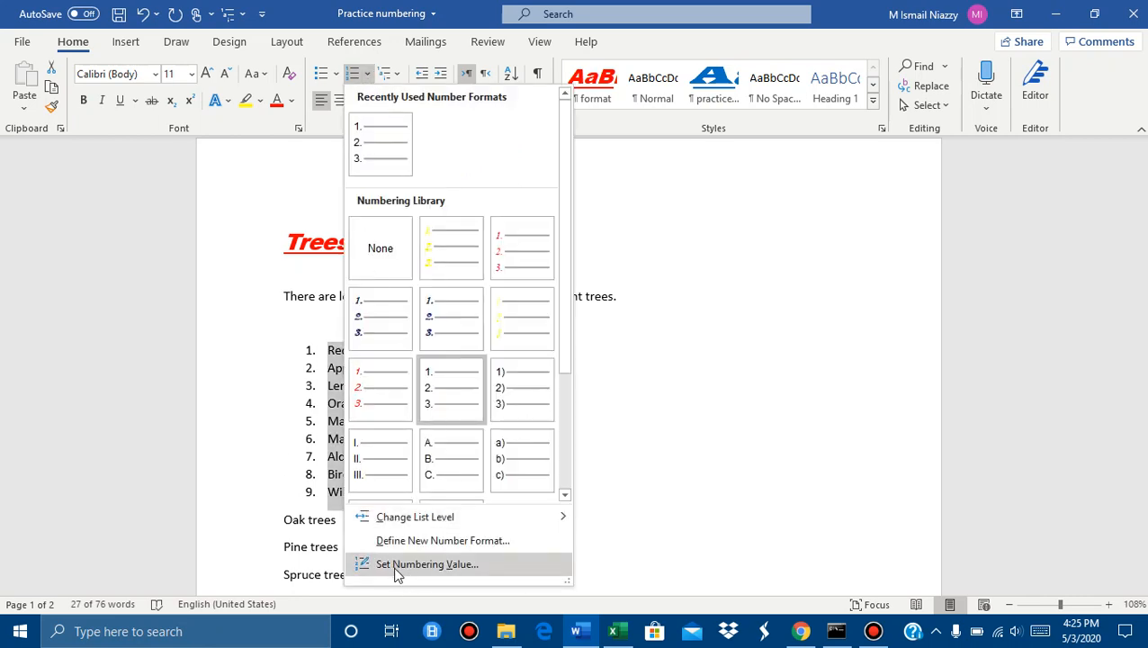
pyautogui.click(428, 563)
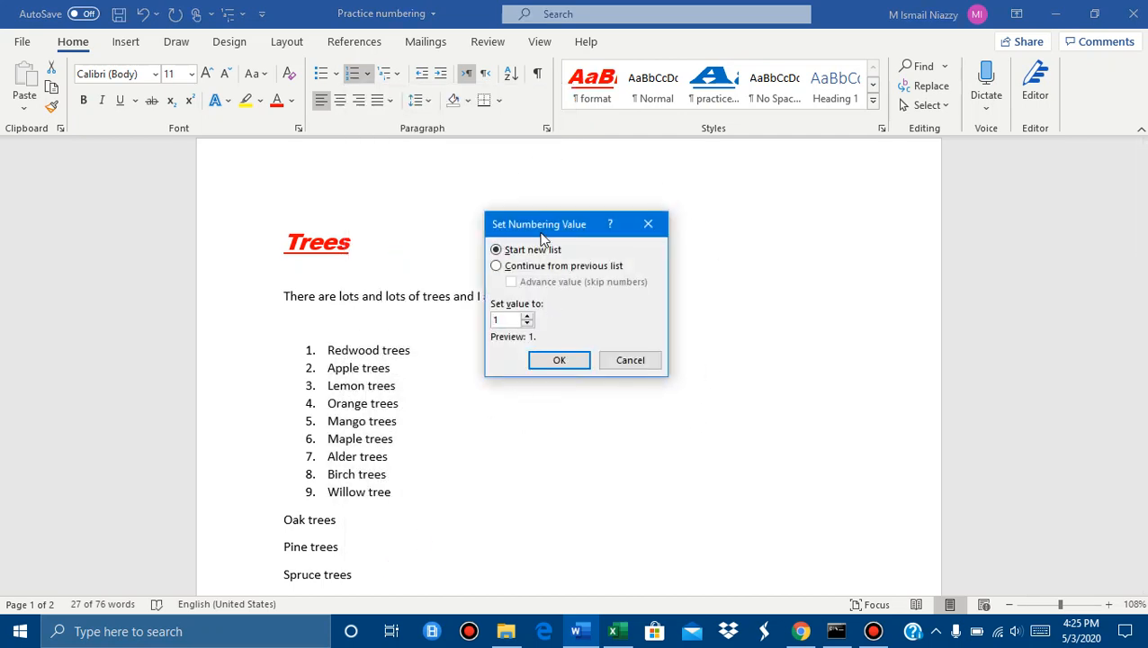
pyautogui.moveTo(533, 227)
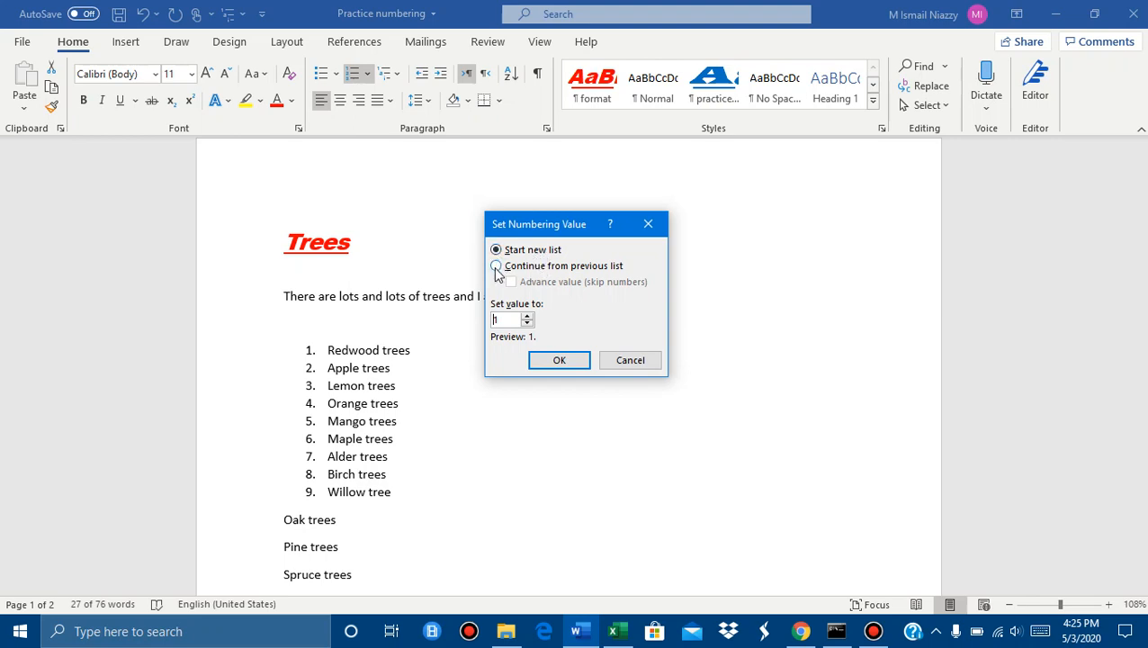
pyautogui.click(495, 267)
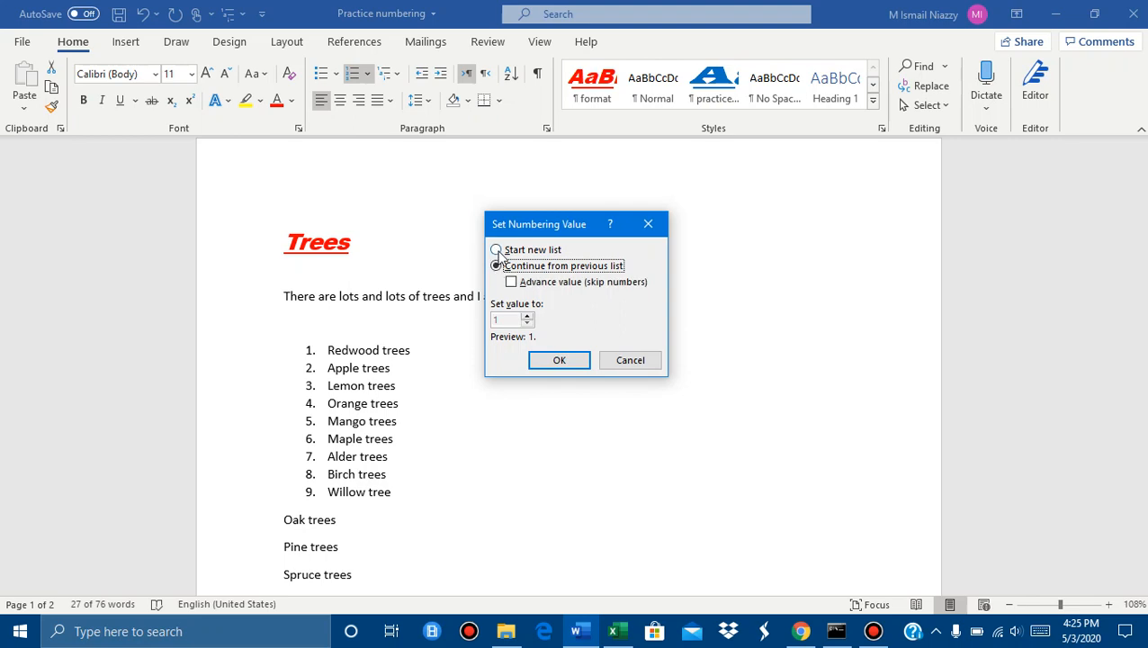
pyautogui.click(495, 266)
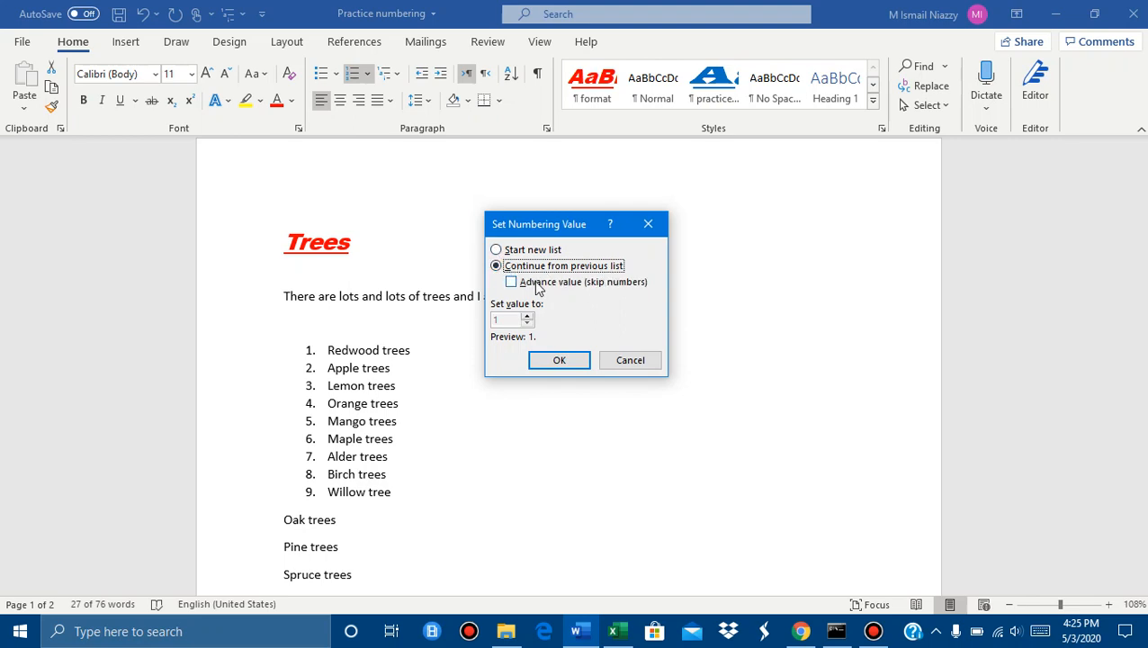
pyautogui.moveTo(580, 295)
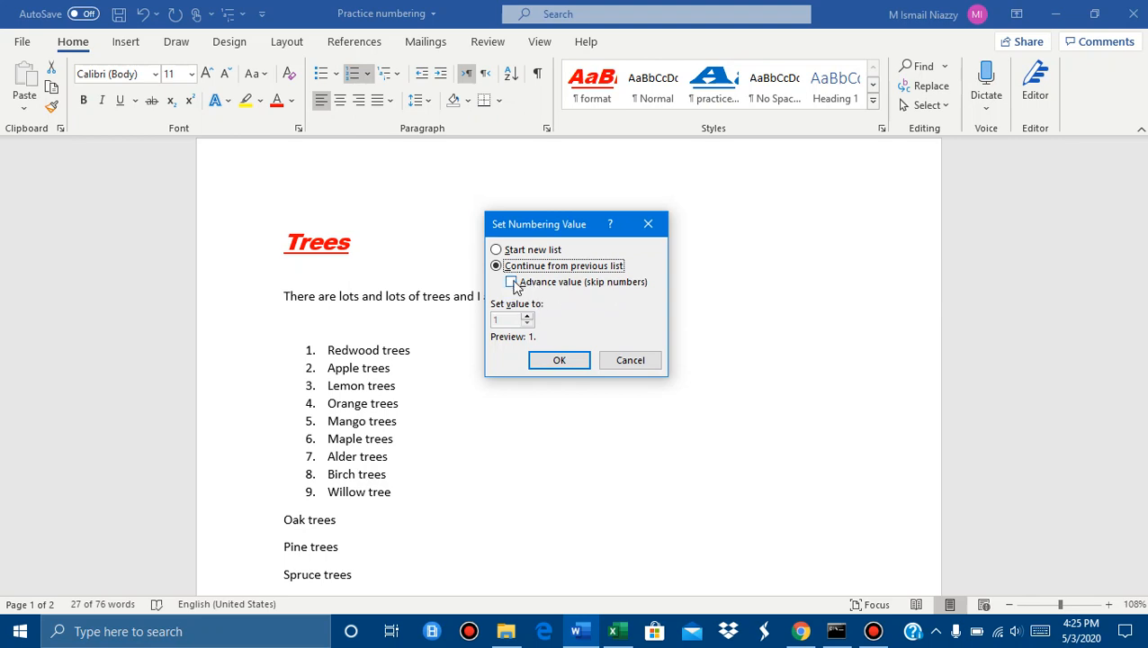
pyautogui.click(496, 248)
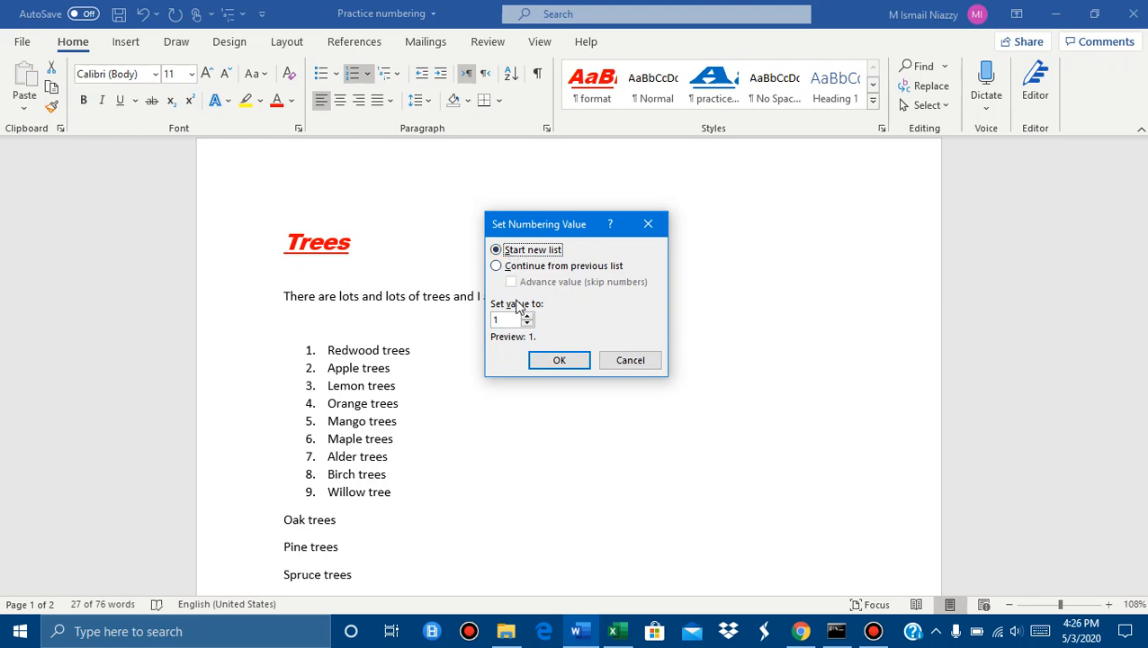
pyautogui.moveTo(526, 322)
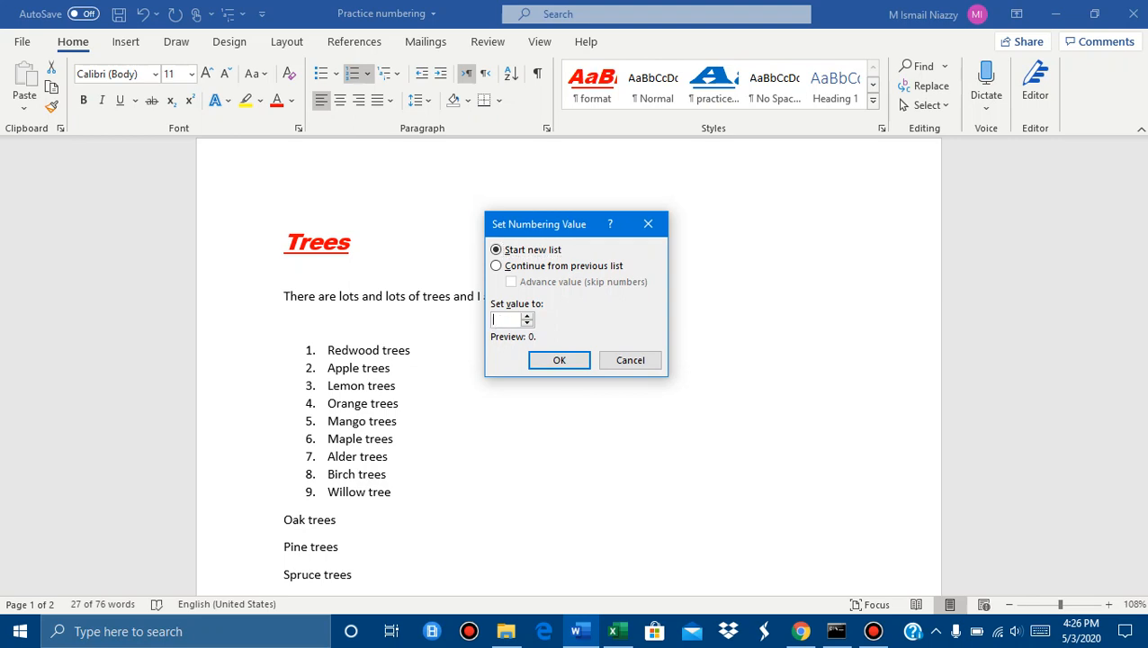
# Step: Start the tree list at 50 so it runs 50–58
pyautogui.write('5')
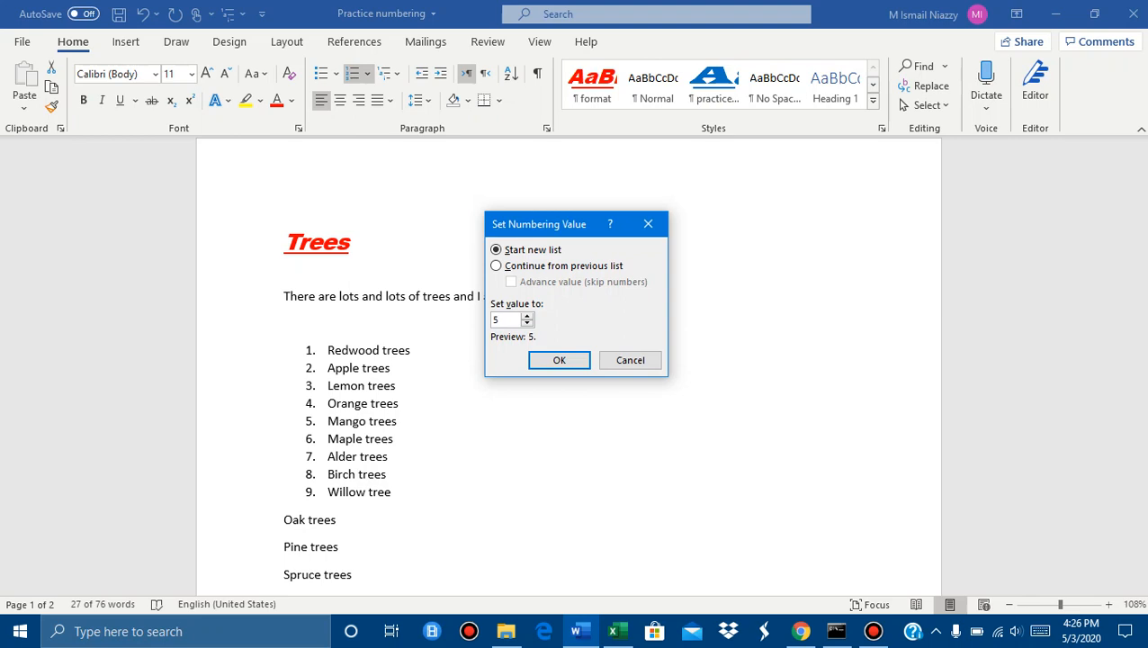
pyautogui.write('0')
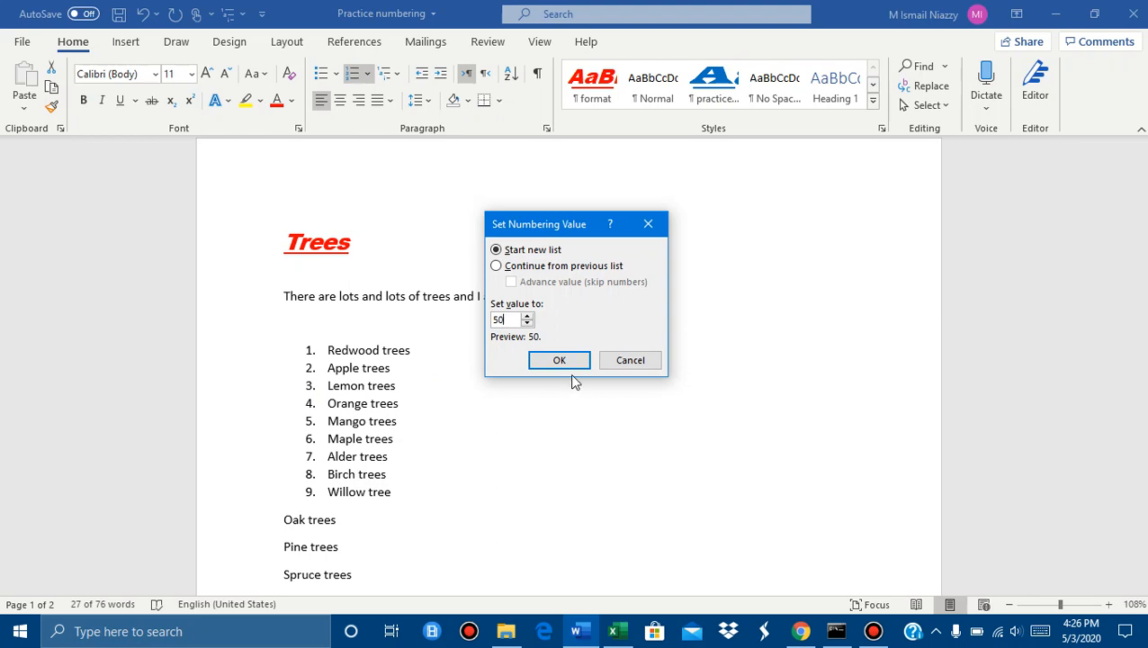
pyautogui.click(558, 359)
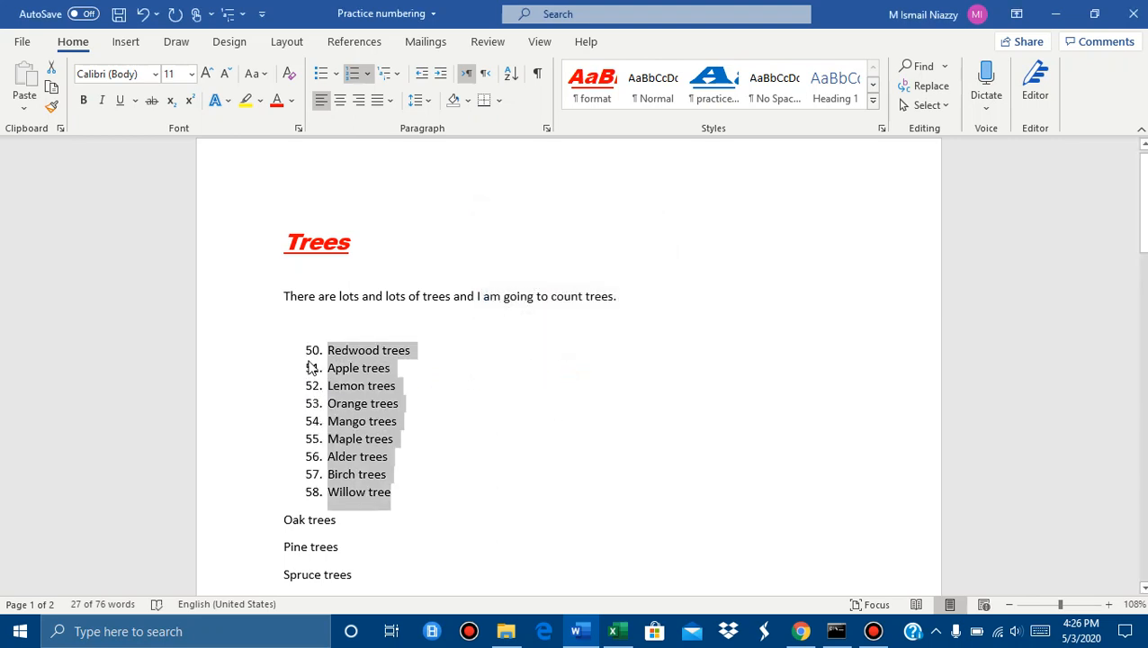
pyautogui.moveTo(475, 475)
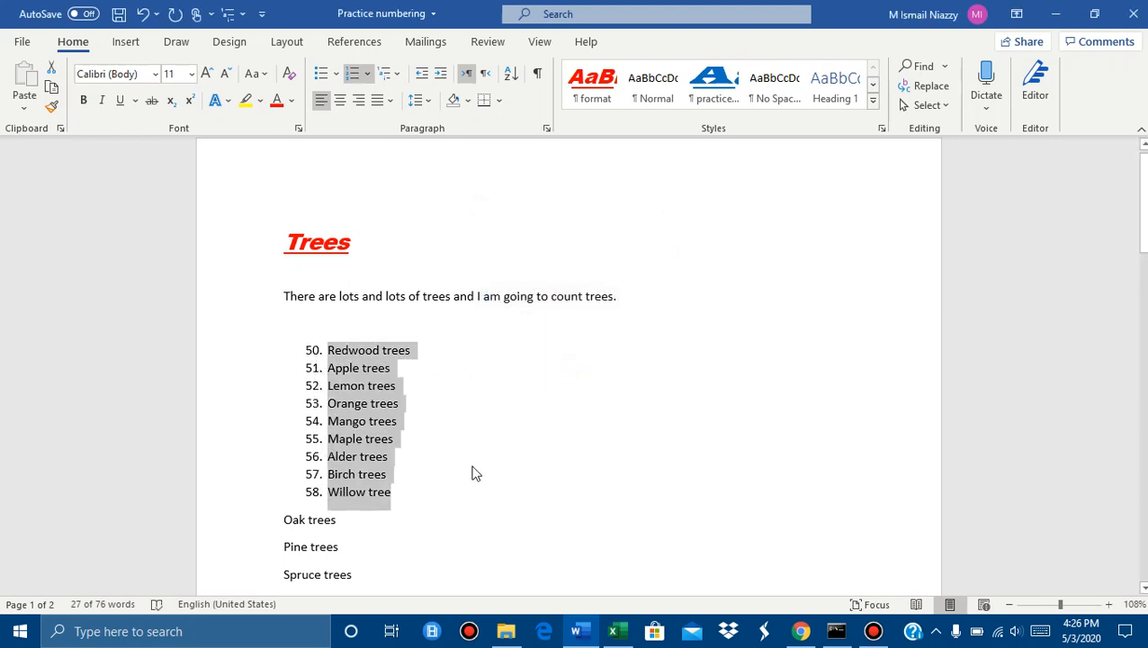
pyautogui.moveTo(583, 424)
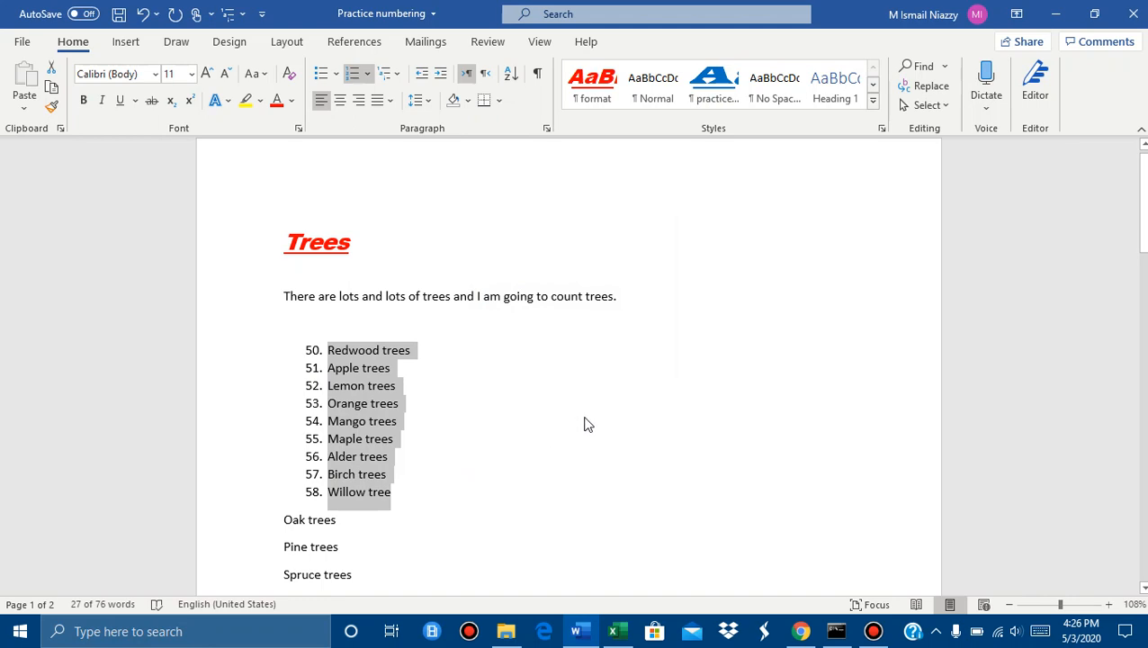
# Step: Close the Practice numbering document, prompting the save question
pyautogui.click(1133, 14)
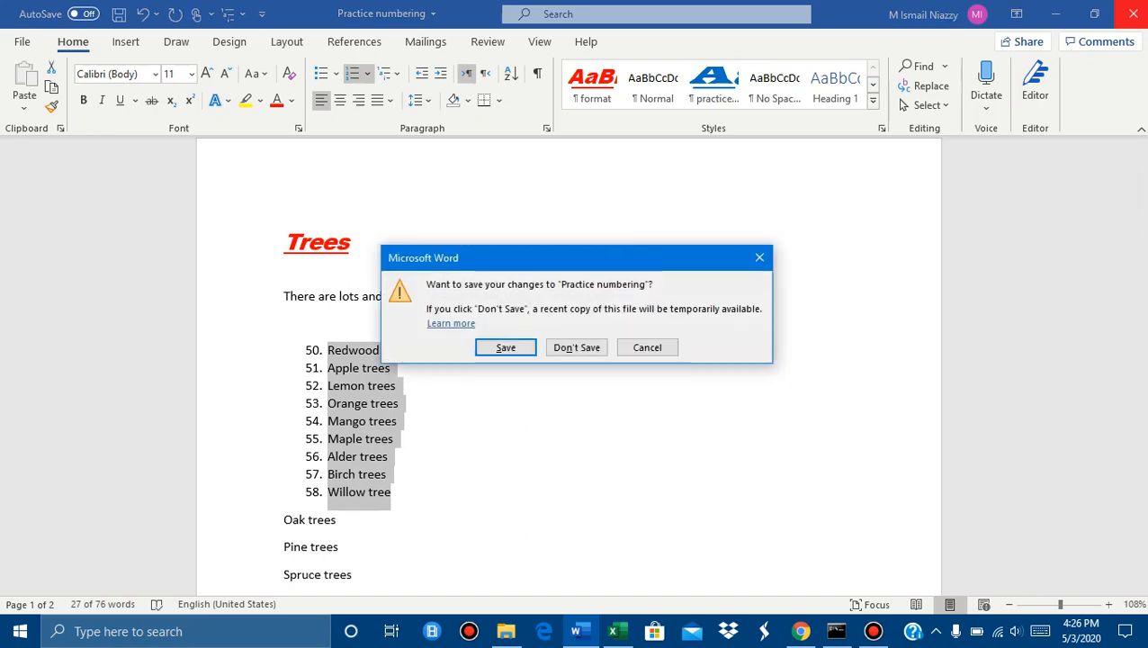
# Step: Discard the changes with Don't Save, returning to the desktop
pyautogui.click(575, 347)
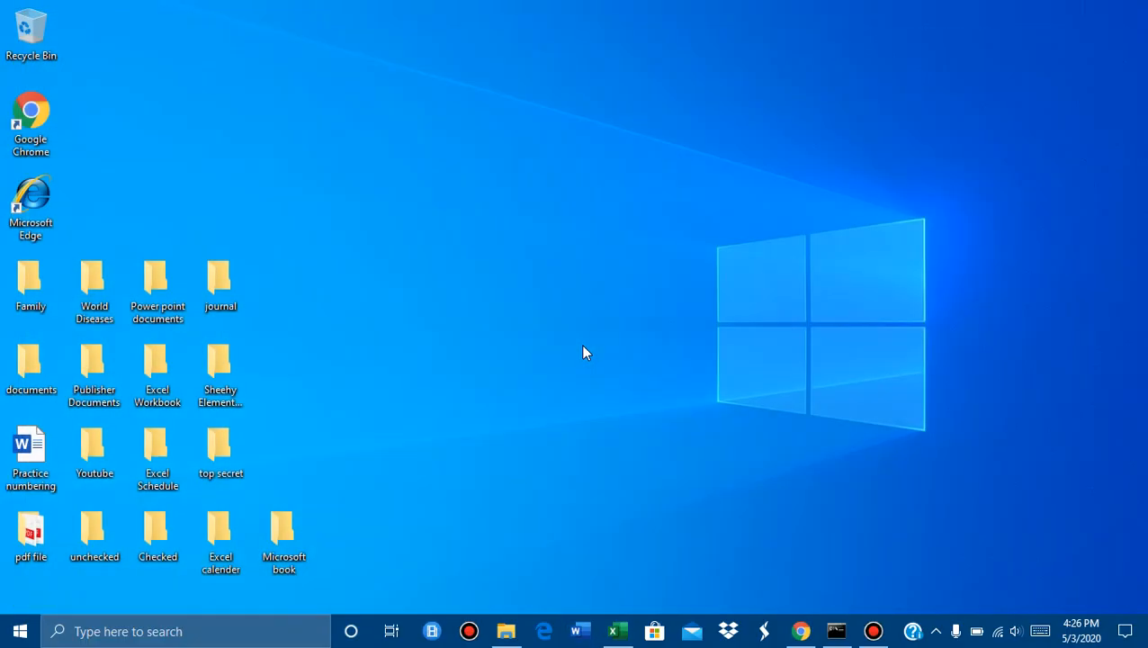